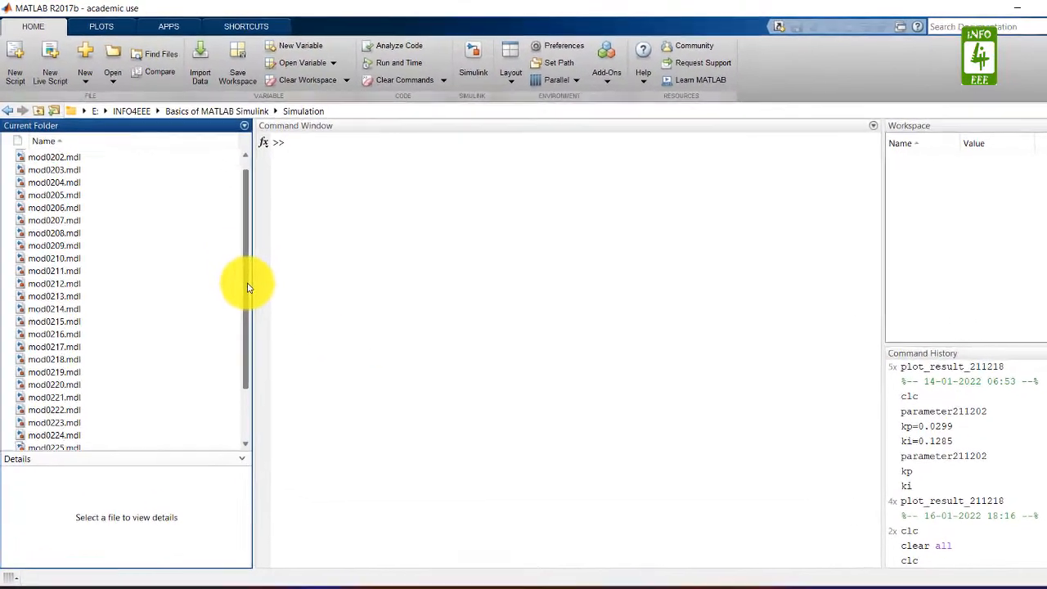
Step: Locate and open the model mod0230 from the Current Folder panel
scroll("down", 3)
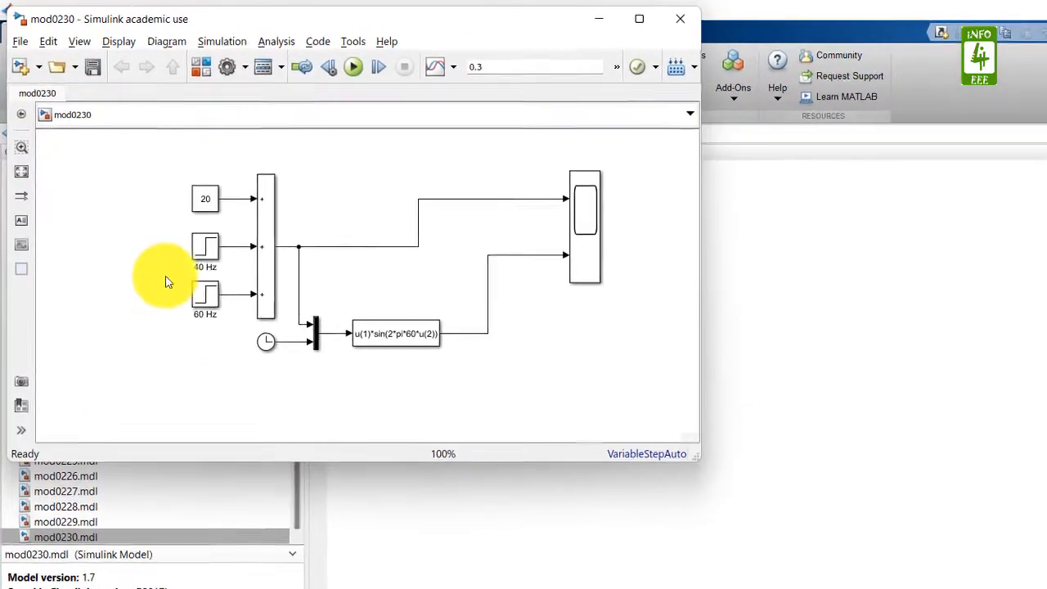
Step: Save a copy of the model as mod0231 in Simulink Models (*.mdl) format
left_click(19, 41)
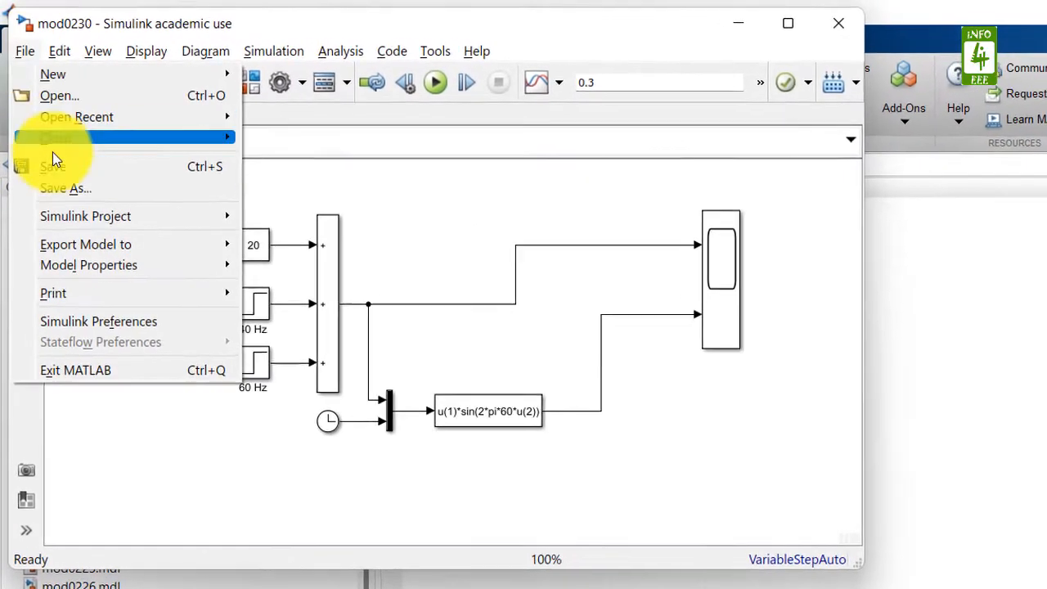
left_click(66, 187)
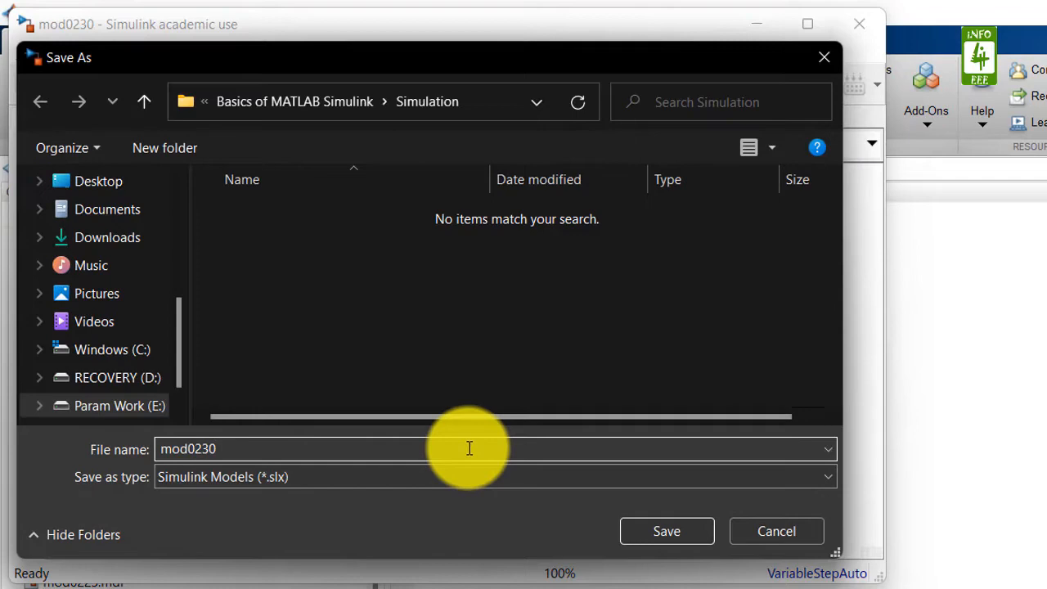
left_click(827, 477)
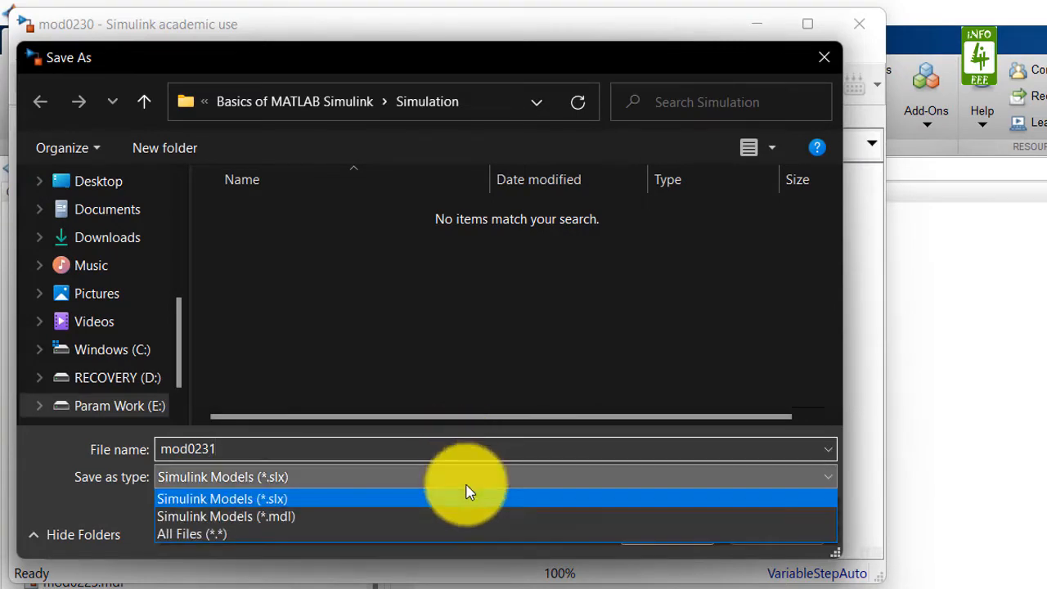
left_click(226, 517)
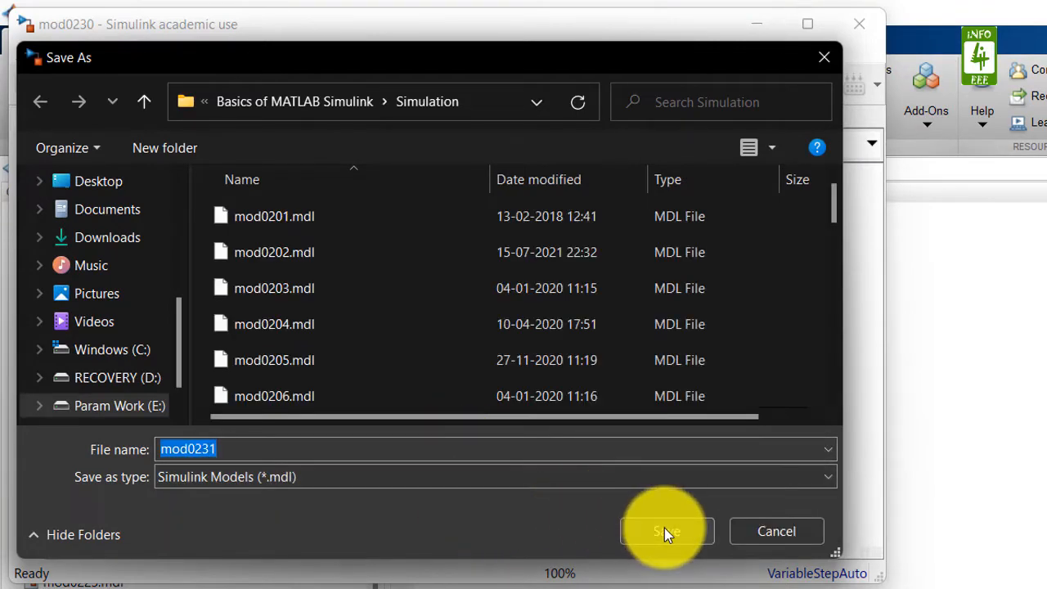
left_click(664, 531)
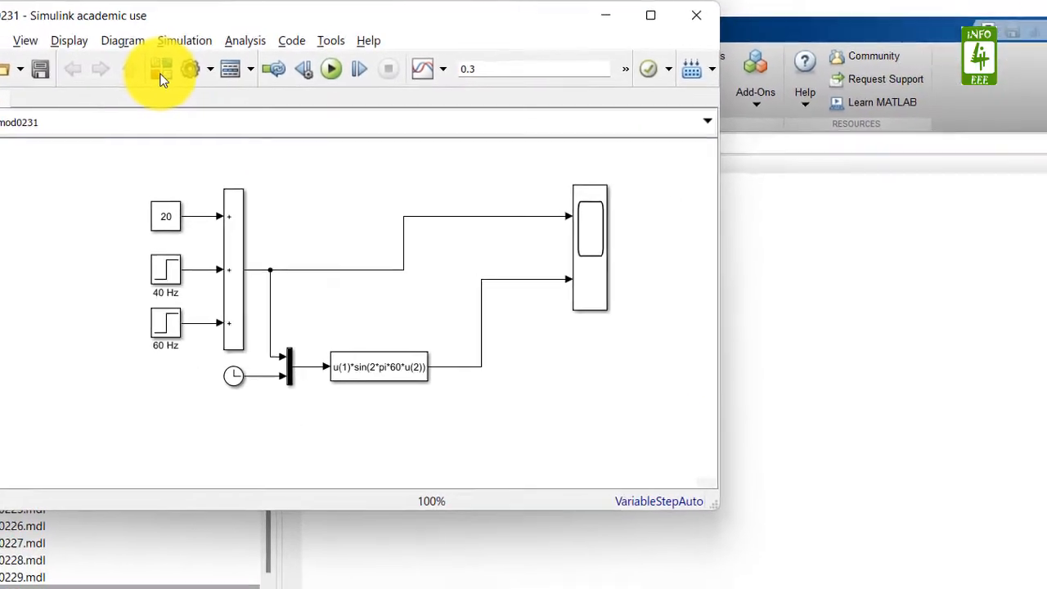
Step: Drag a Saturation block from the Discontinuities library below the sine function block
left_click(161, 68)
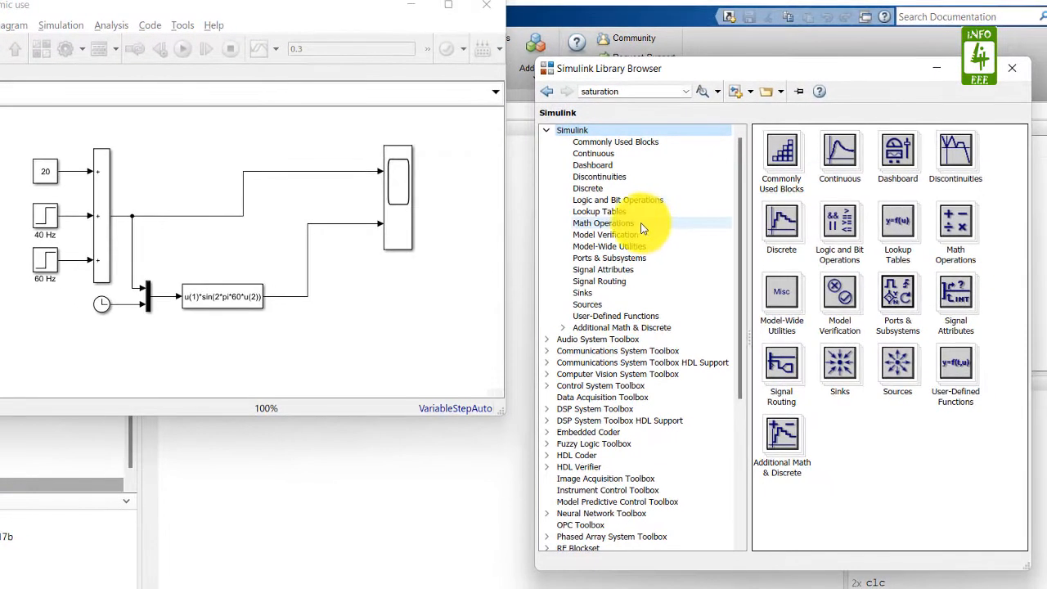
left_click(599, 177)
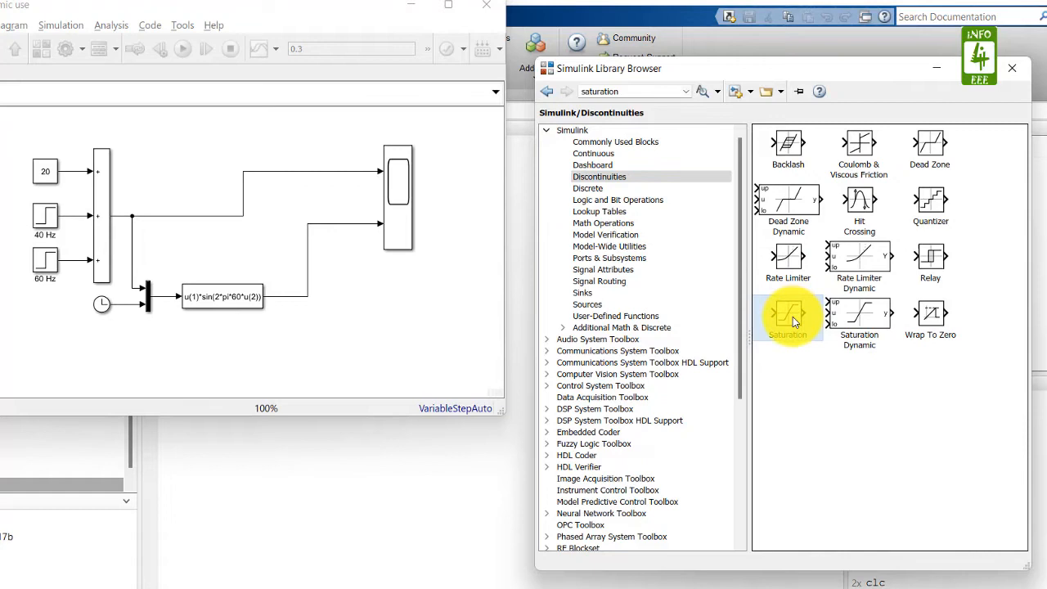
left_click_drag(789, 318, 514, 342)
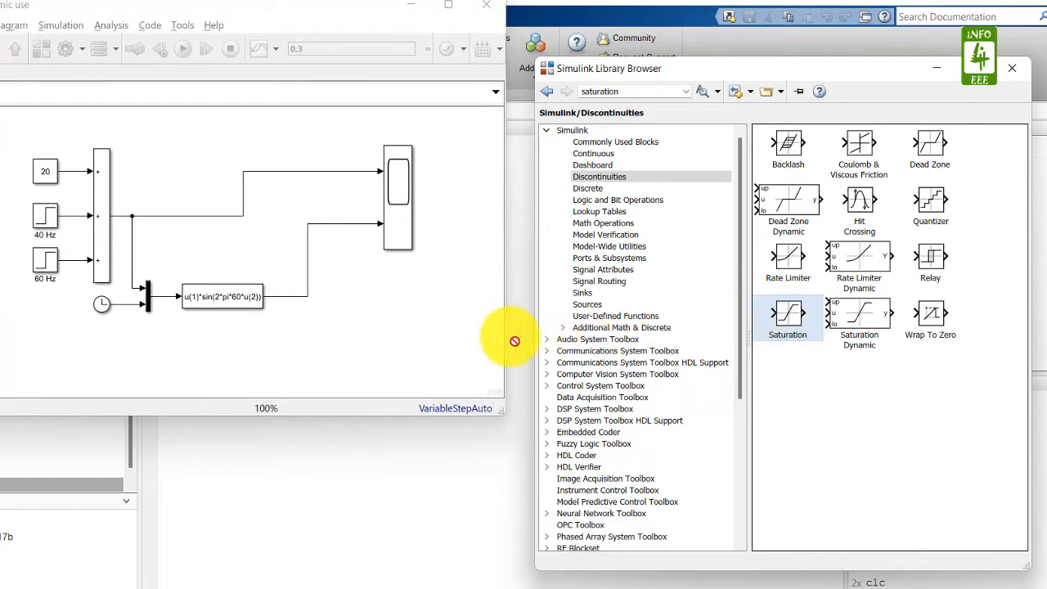
mouse_move(370, 319)
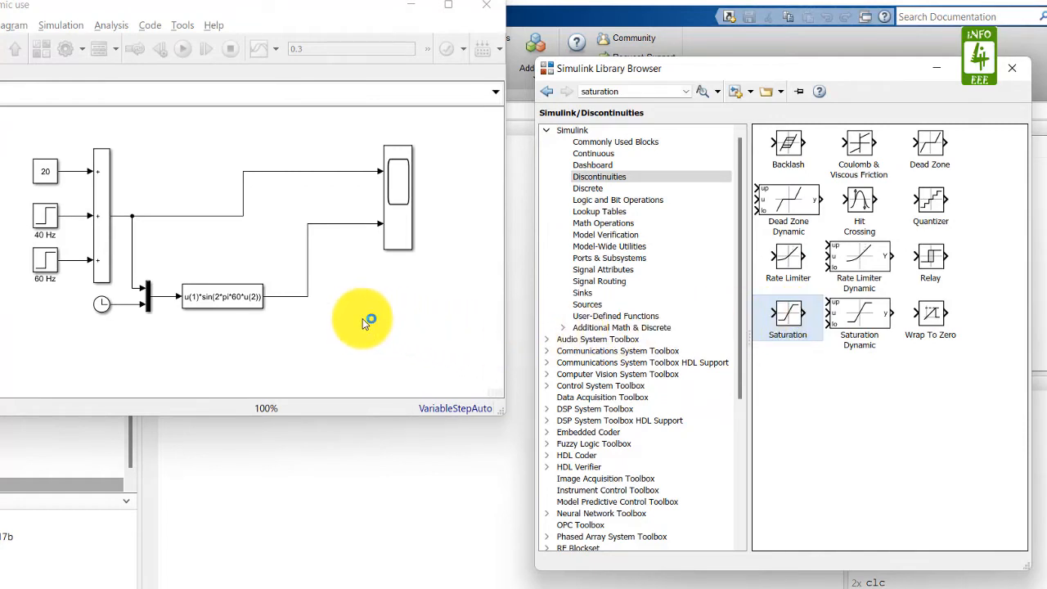
left_click_drag(789, 314, 343, 319)
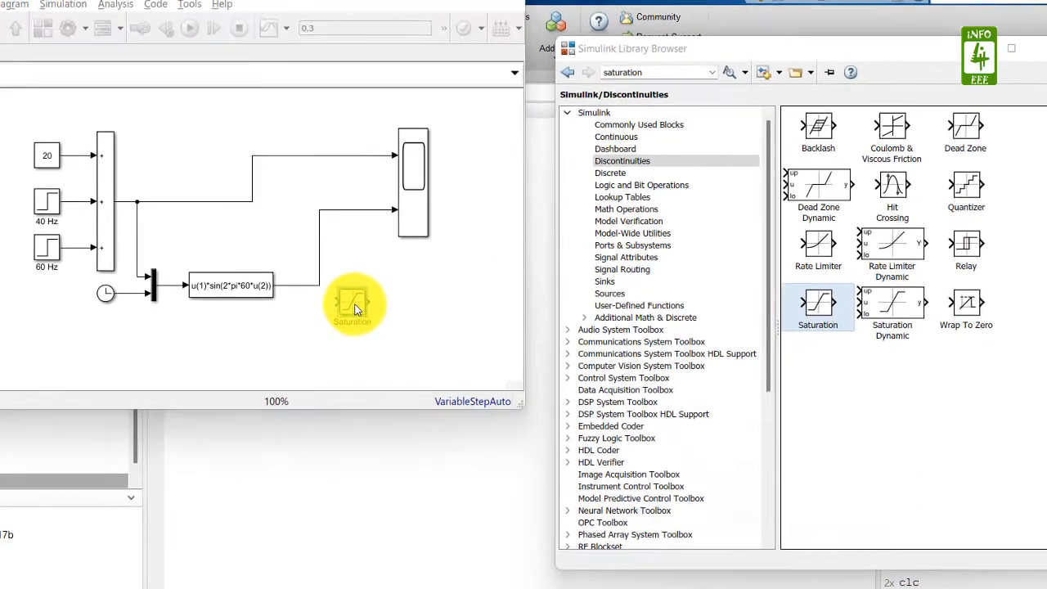
Step: Set the Saturation block's upper limit to 40 and lower limit to -40
double_click(353, 303)
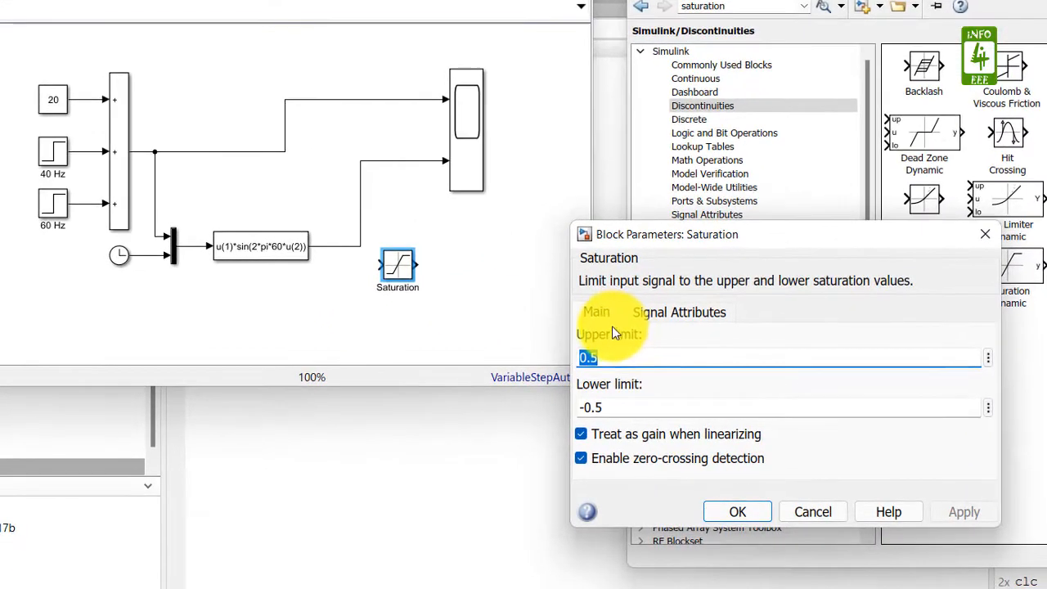
mouse_move(648, 434)
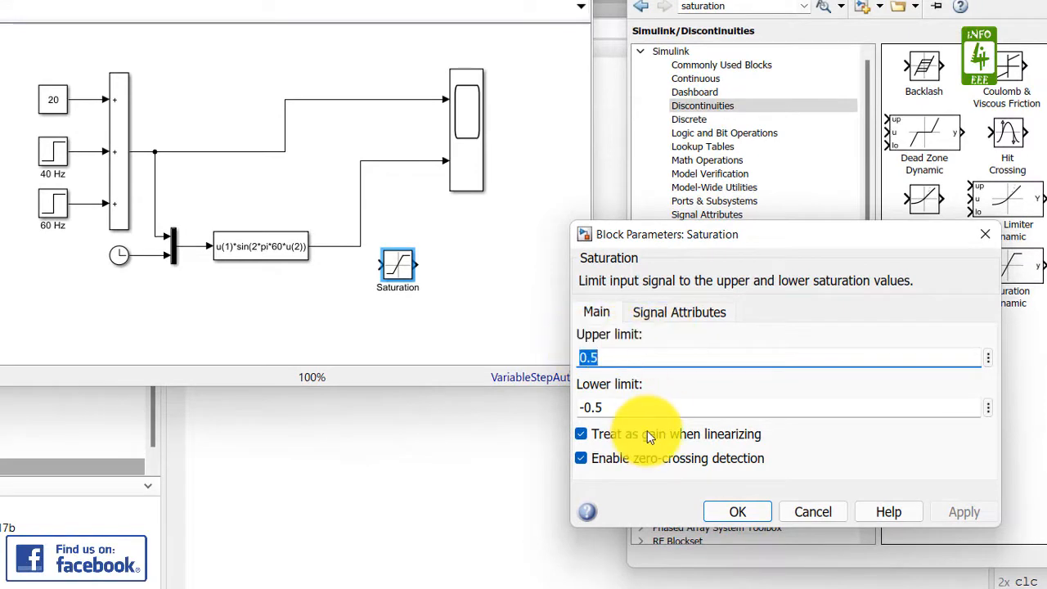
mouse_move(630, 359)
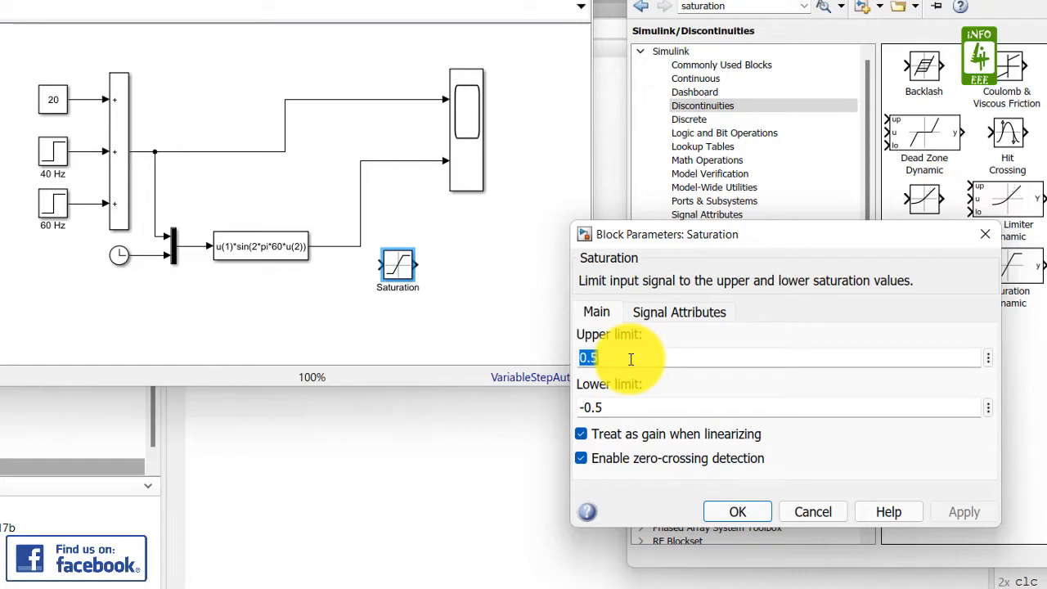
type("40")
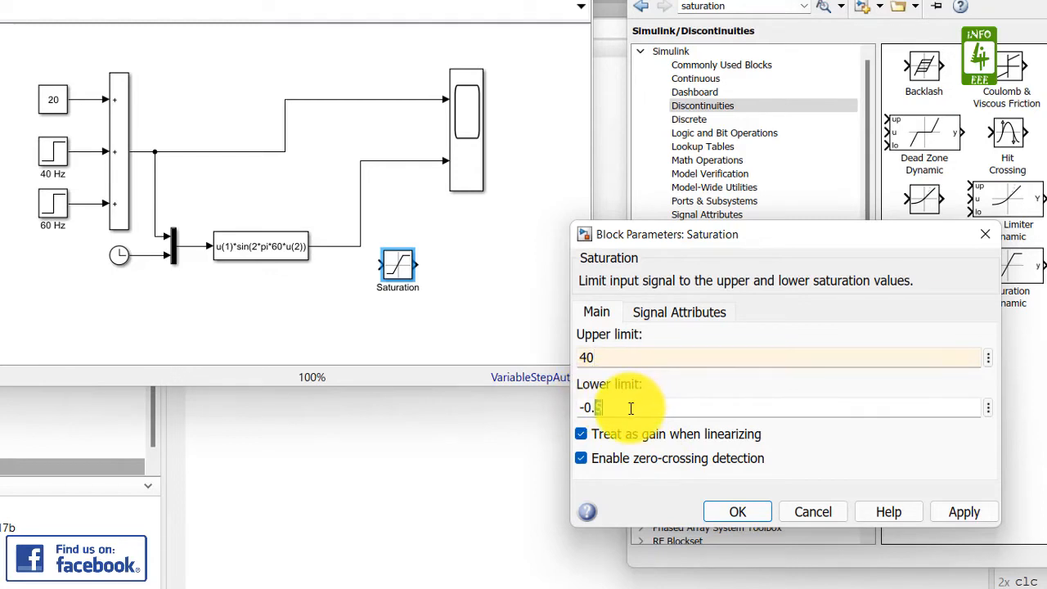
key("Backspace")
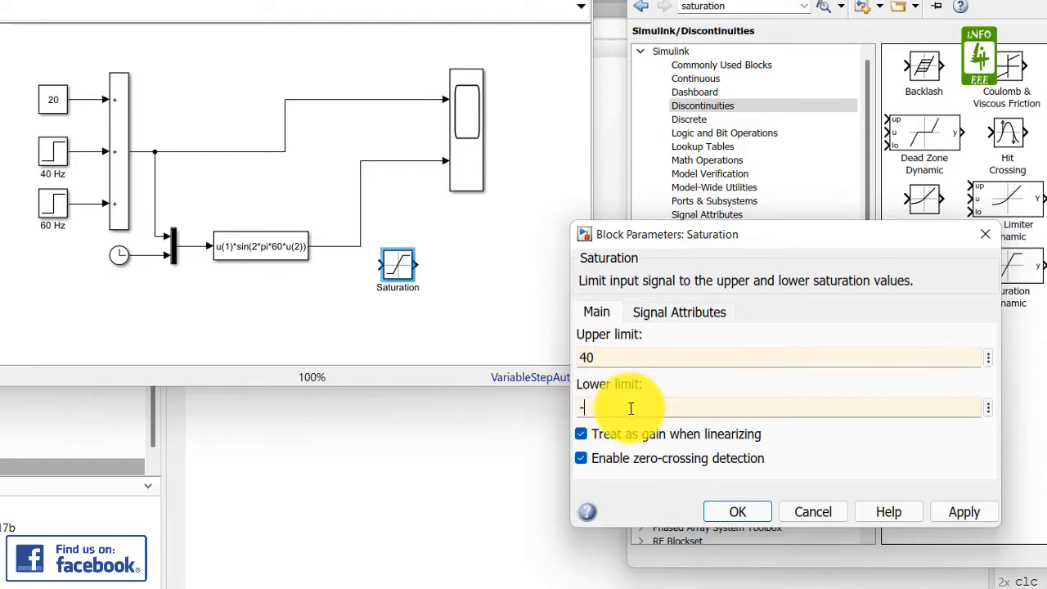
type("40")
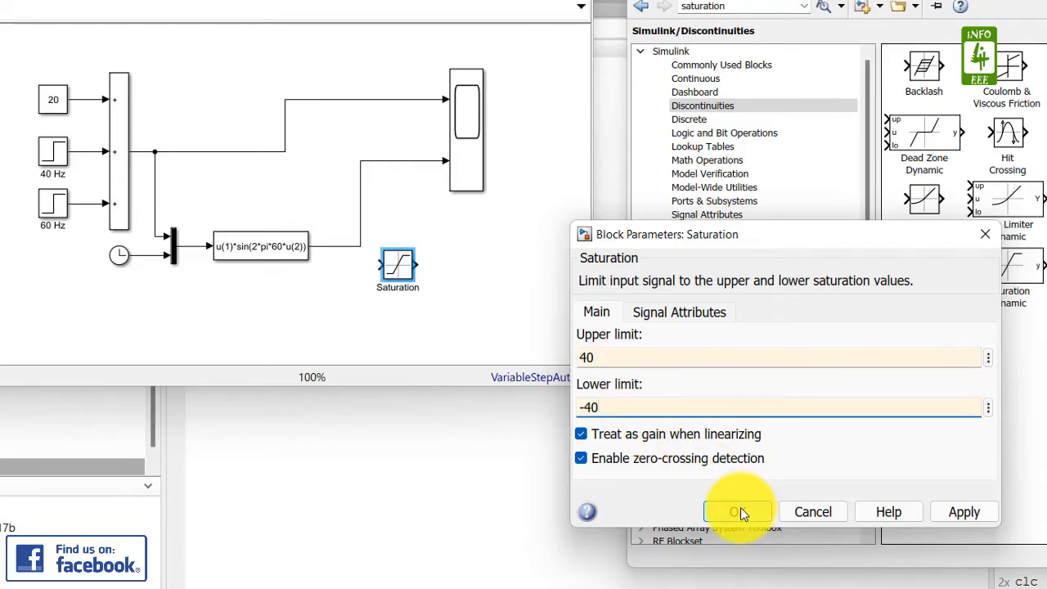
left_click(737, 510)
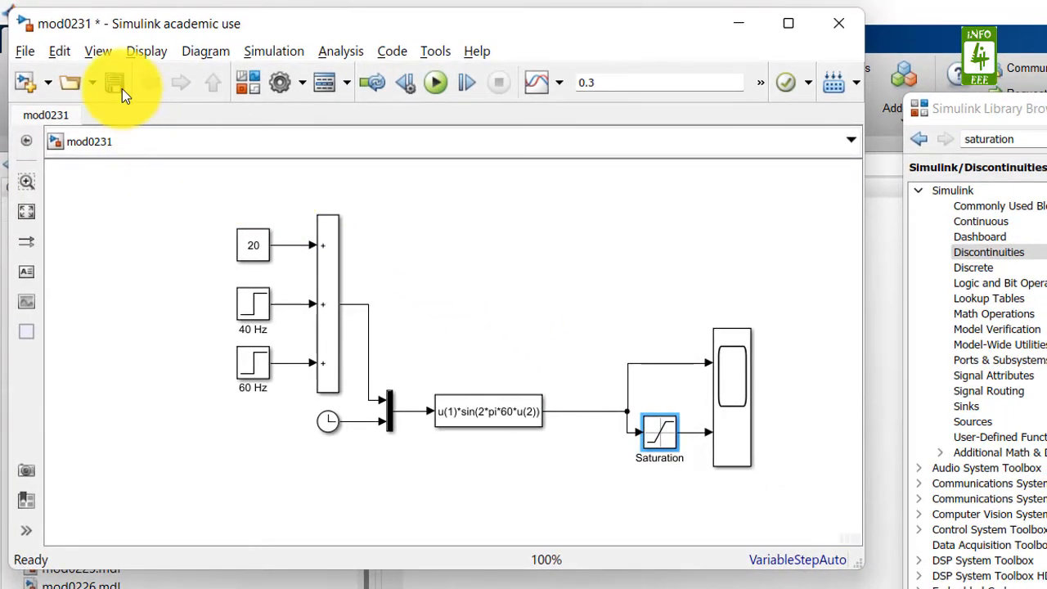
Step: Save mod0231, run the simulation to 0.3 s and bring up the Scope display
left_click(114, 82)
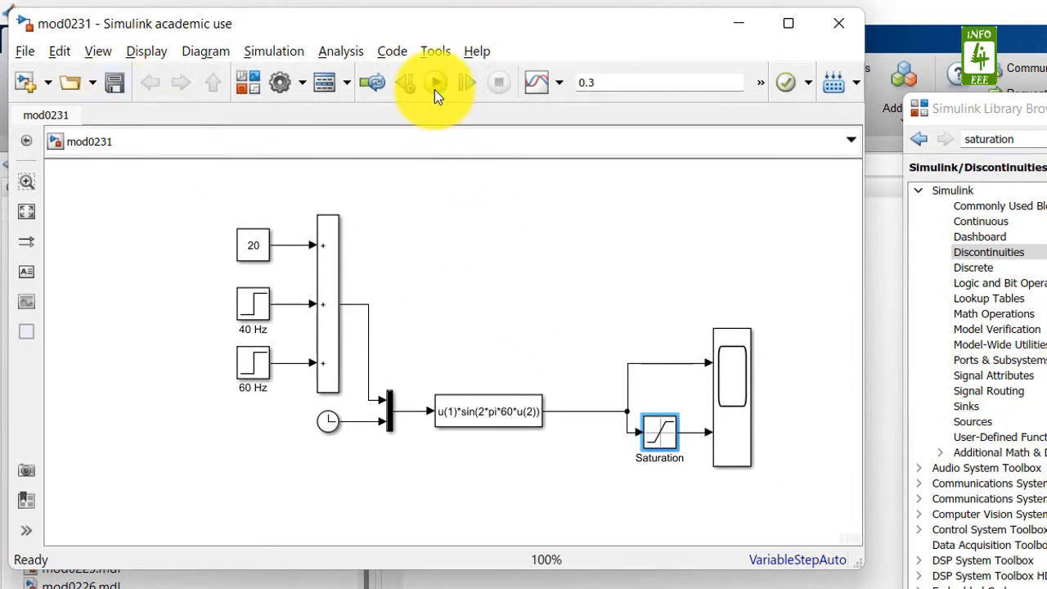
left_click(436, 82)
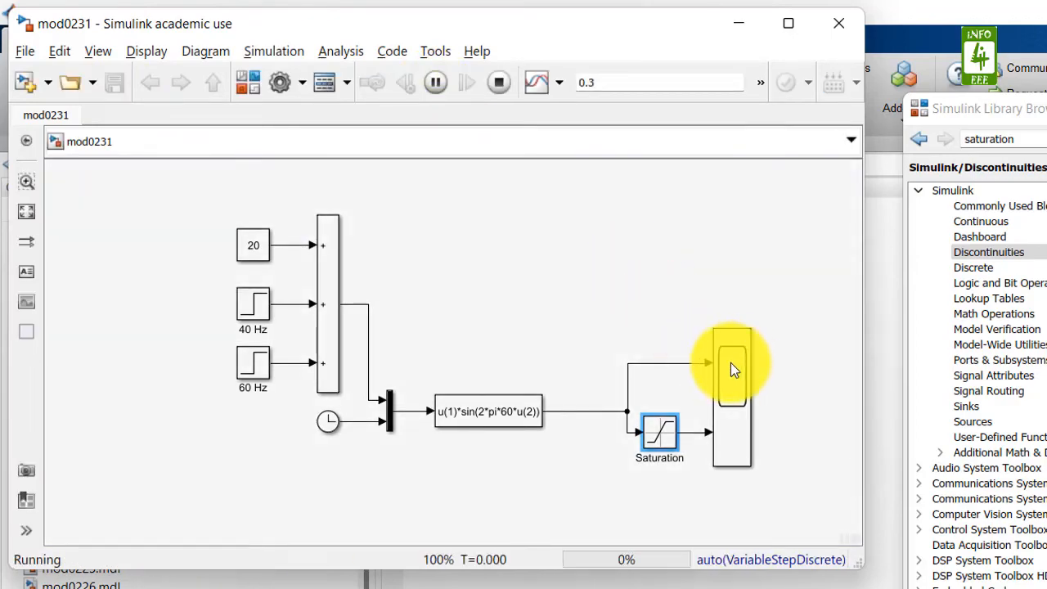
left_click(498, 82)
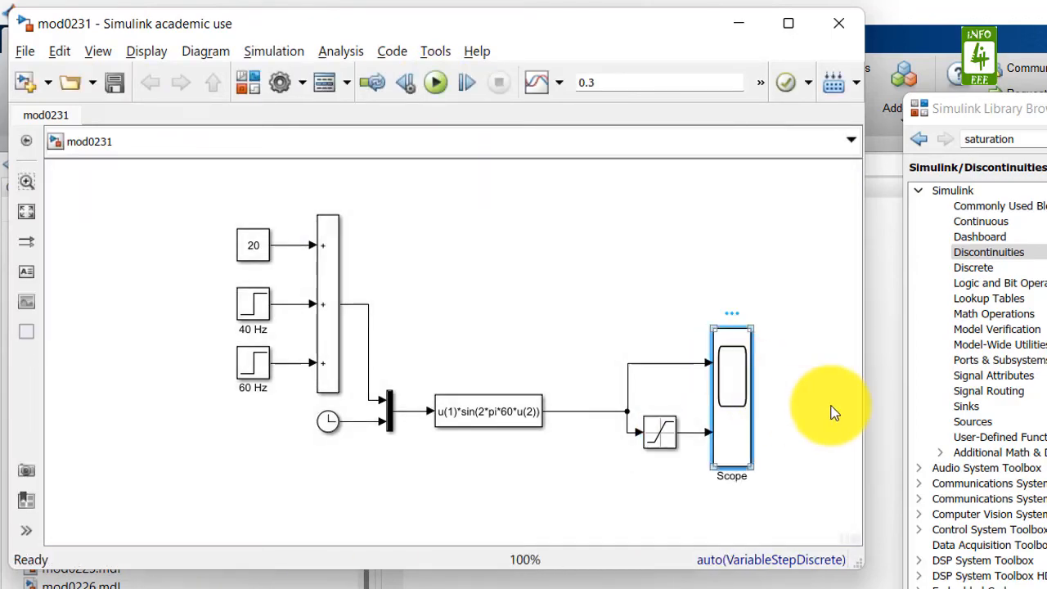
double_click(731, 401)
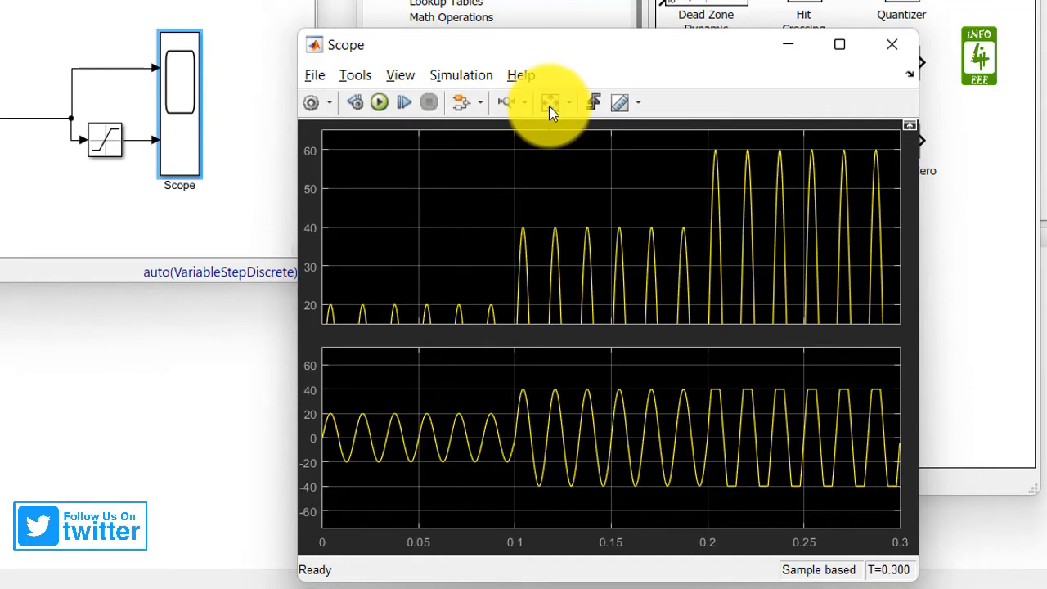
Step: Rescale the scope axes so the ±60 sine and its ±40 clipped version fit
left_click(551, 102)
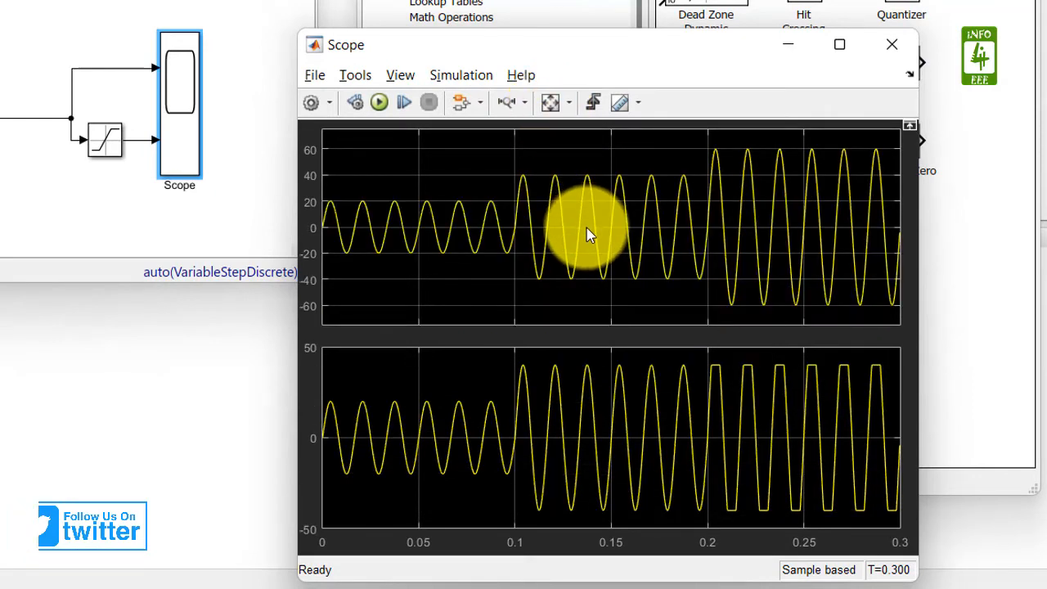
mouse_move(707, 298)
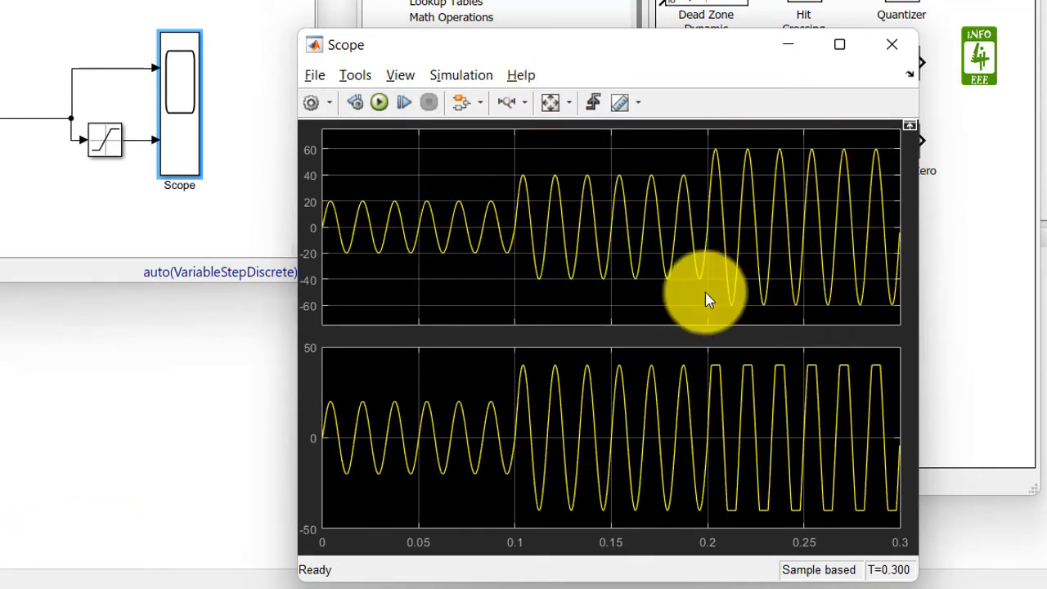